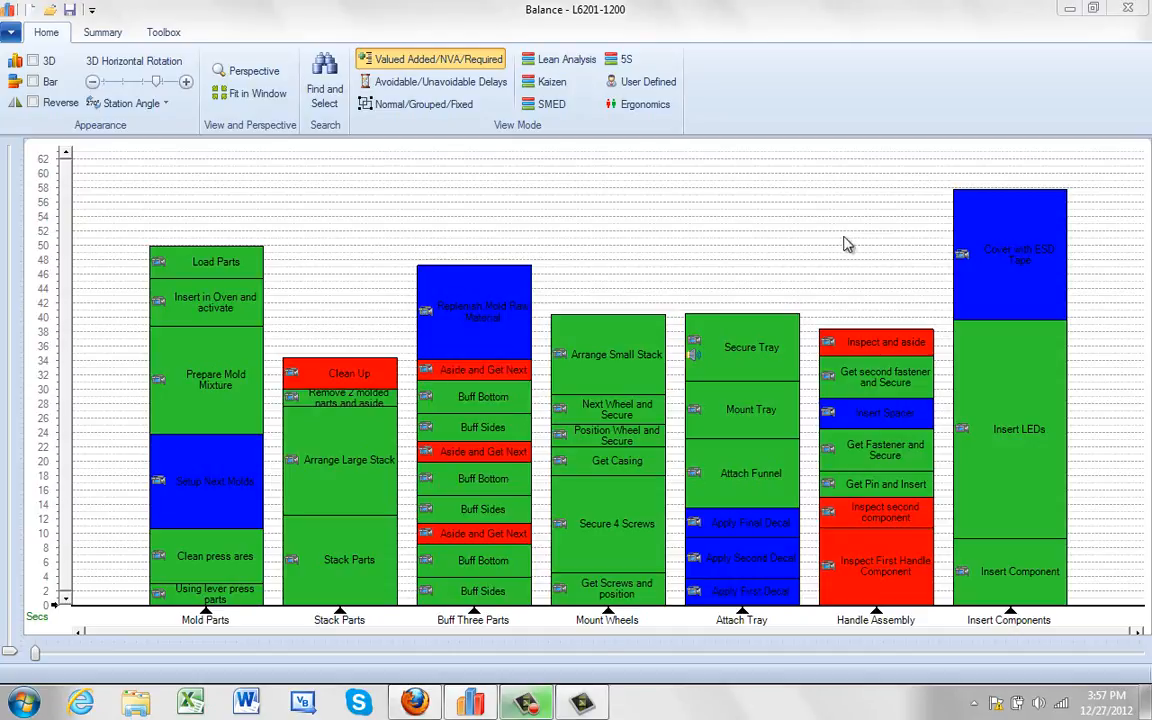
mouse_move(856, 272)
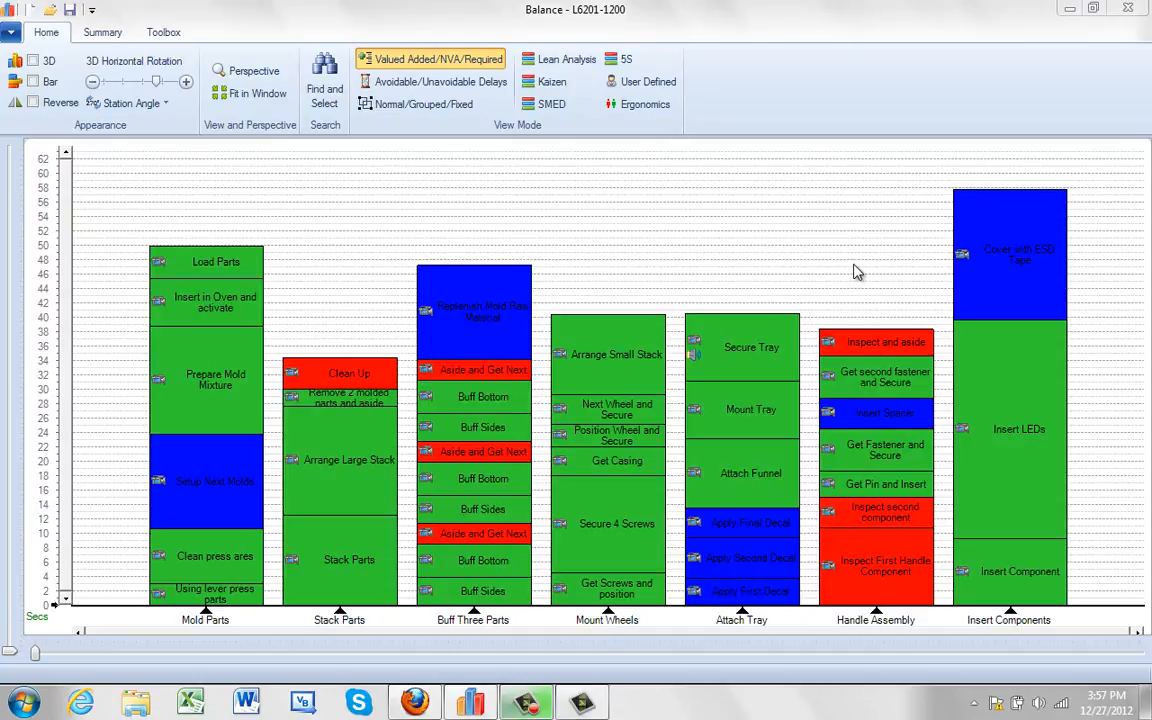
mouse_move(852, 260)
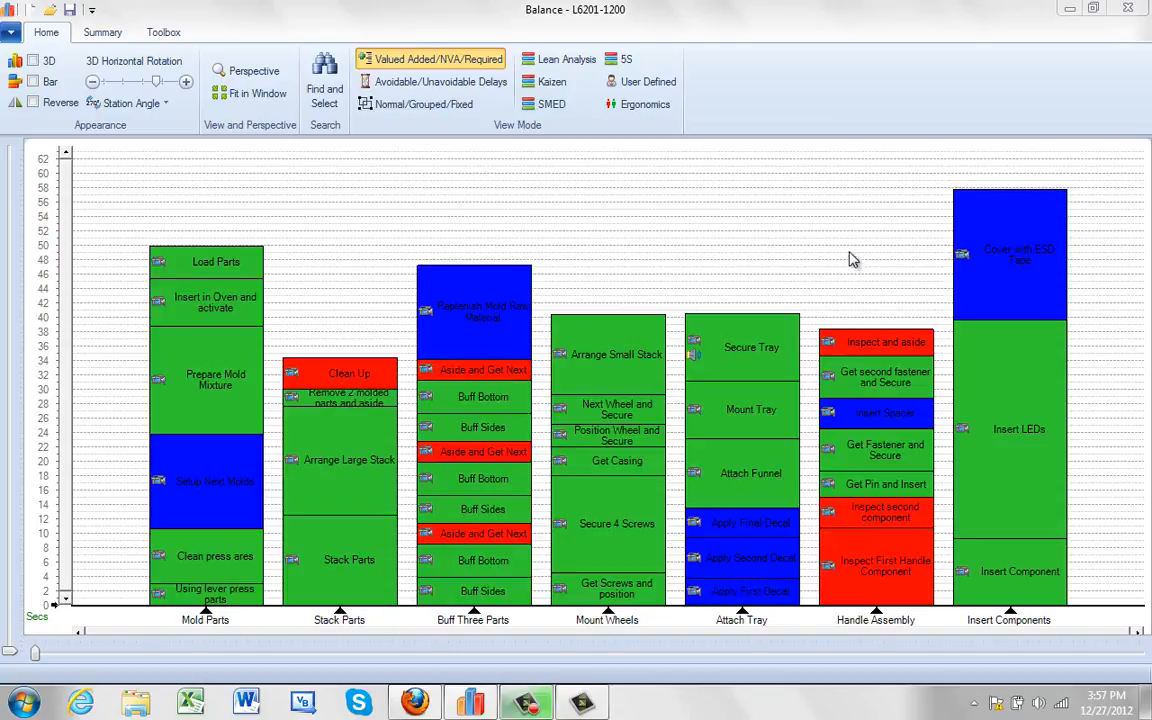
mouse_move(596, 636)
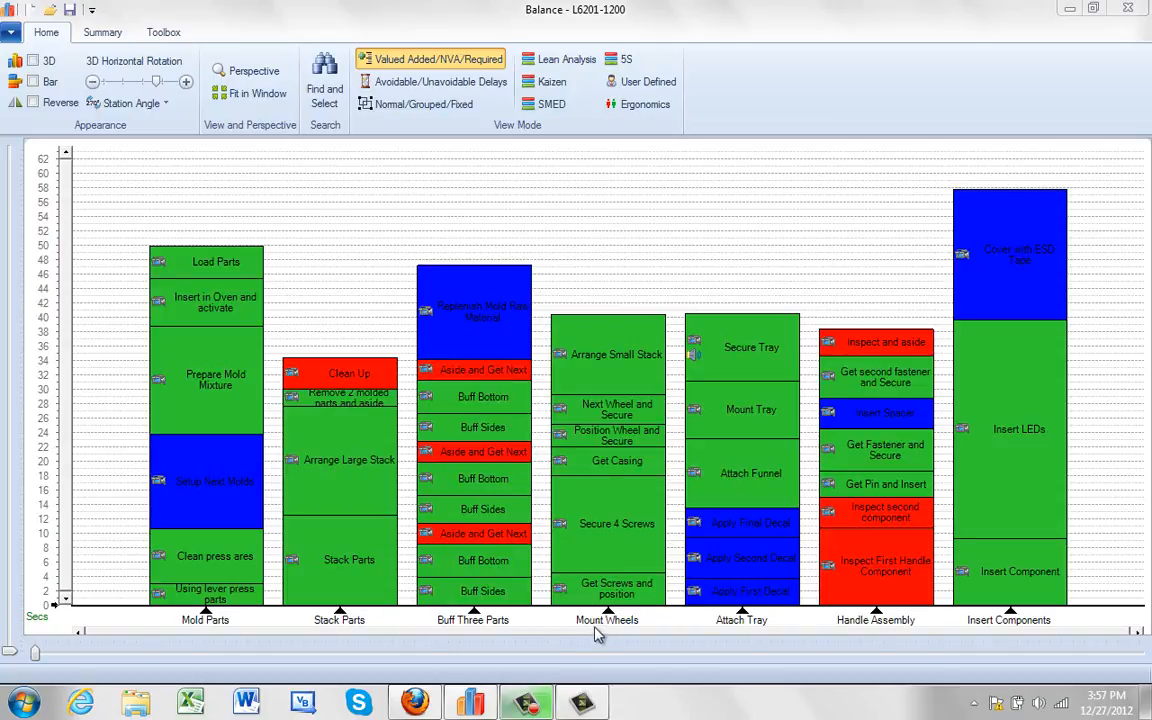
Hold the Mount Wheels station's six tasks and bring up the Held Activities list.
right_click(610, 620)
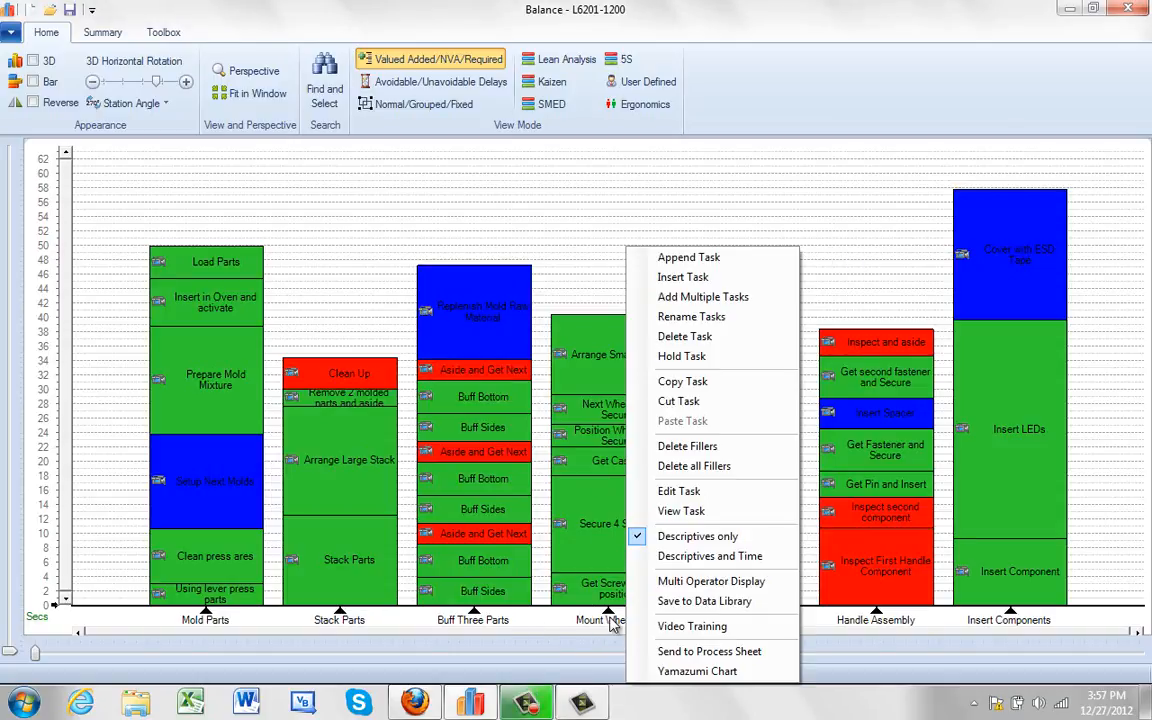
mouse_move(680, 356)
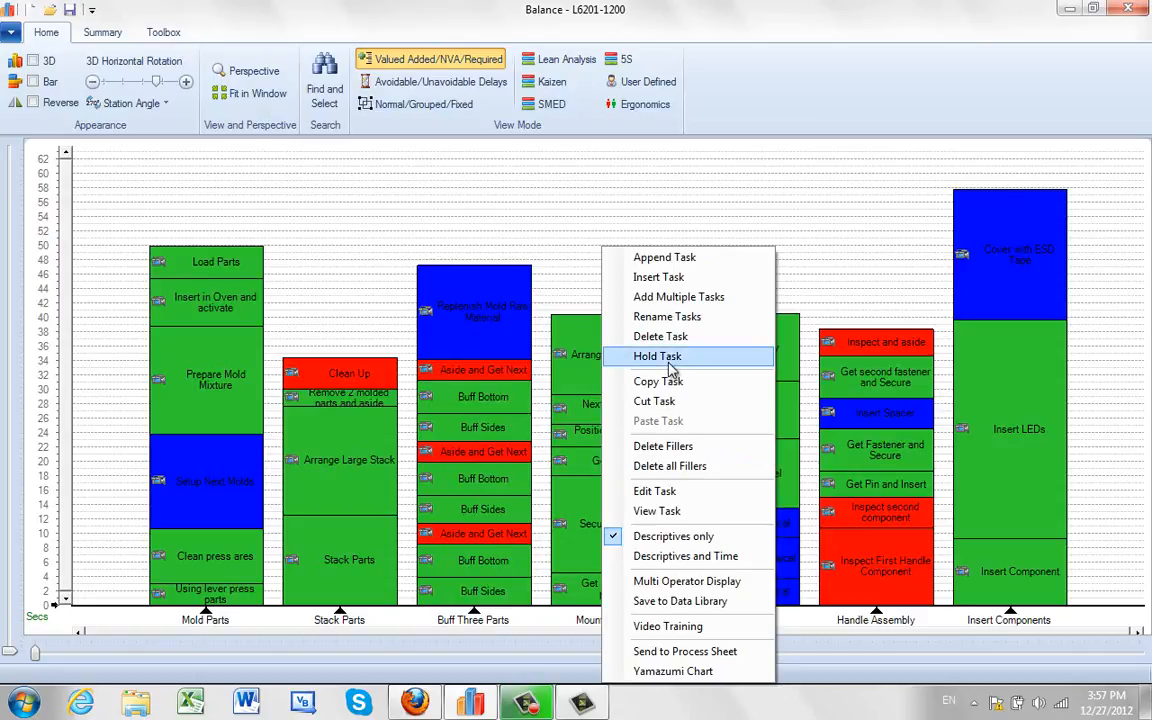
left_click(656, 356)
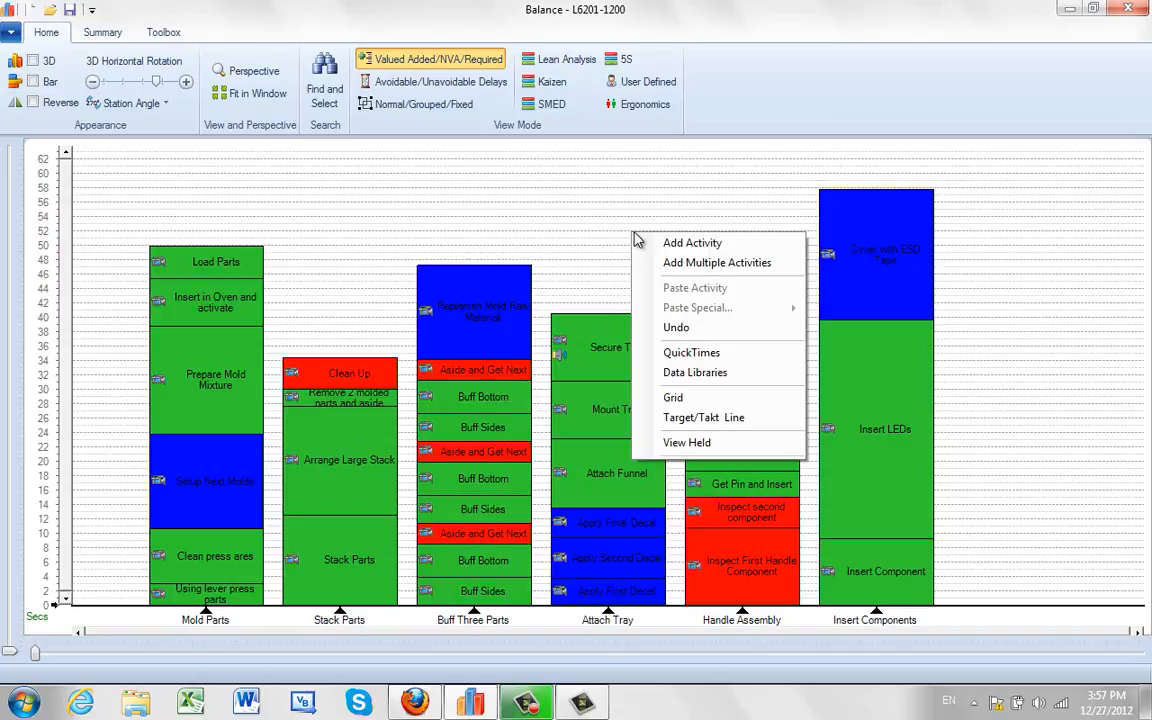
mouse_move(688, 444)
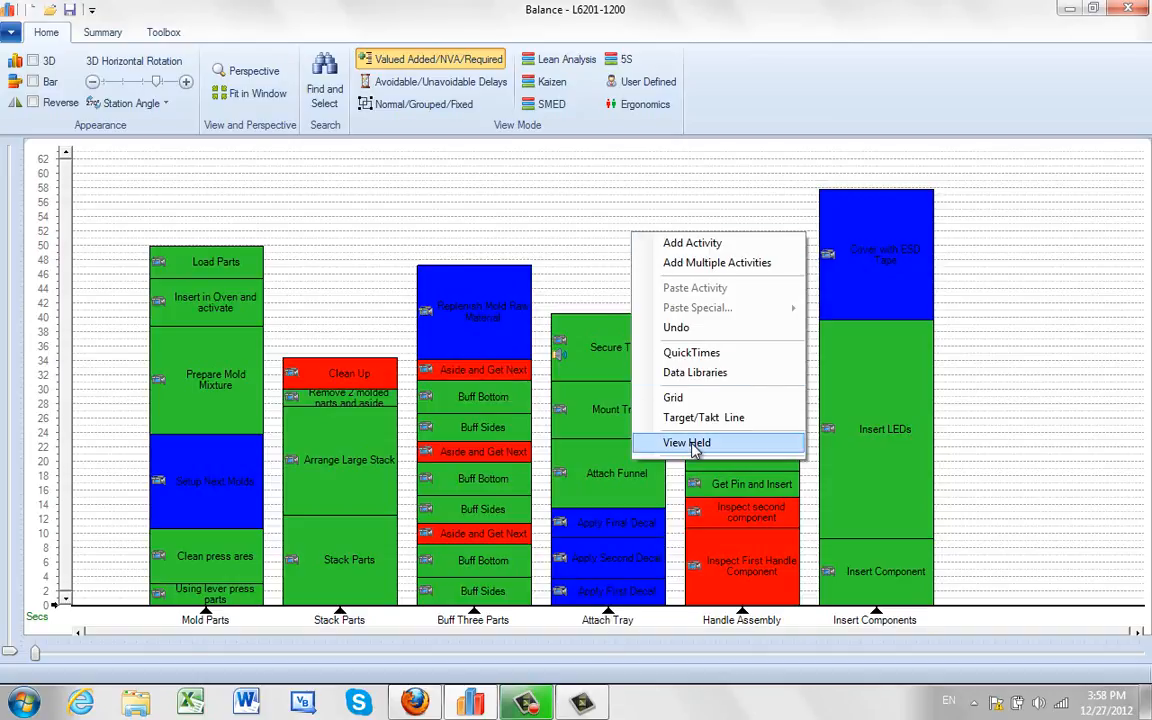
left_click(688, 442)
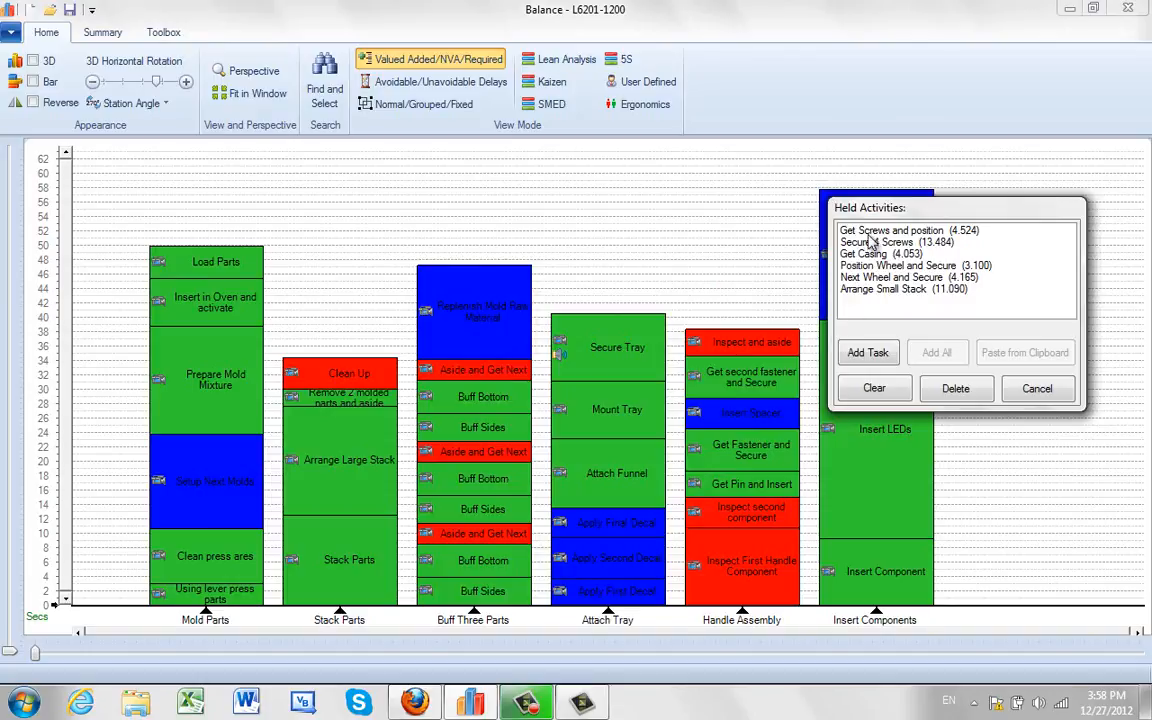
mouse_move(870, 240)
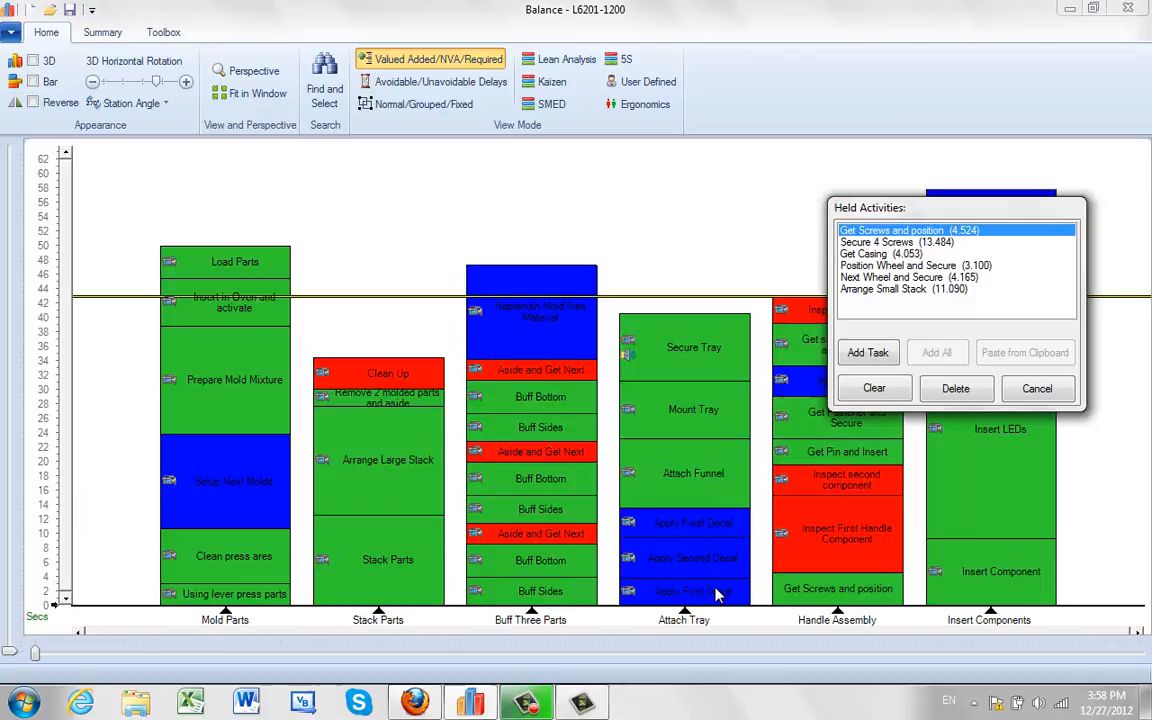
Add the held Get Screws and Secure 4 Screws tasks into the Handle Assembly station.
left_click(896, 242)
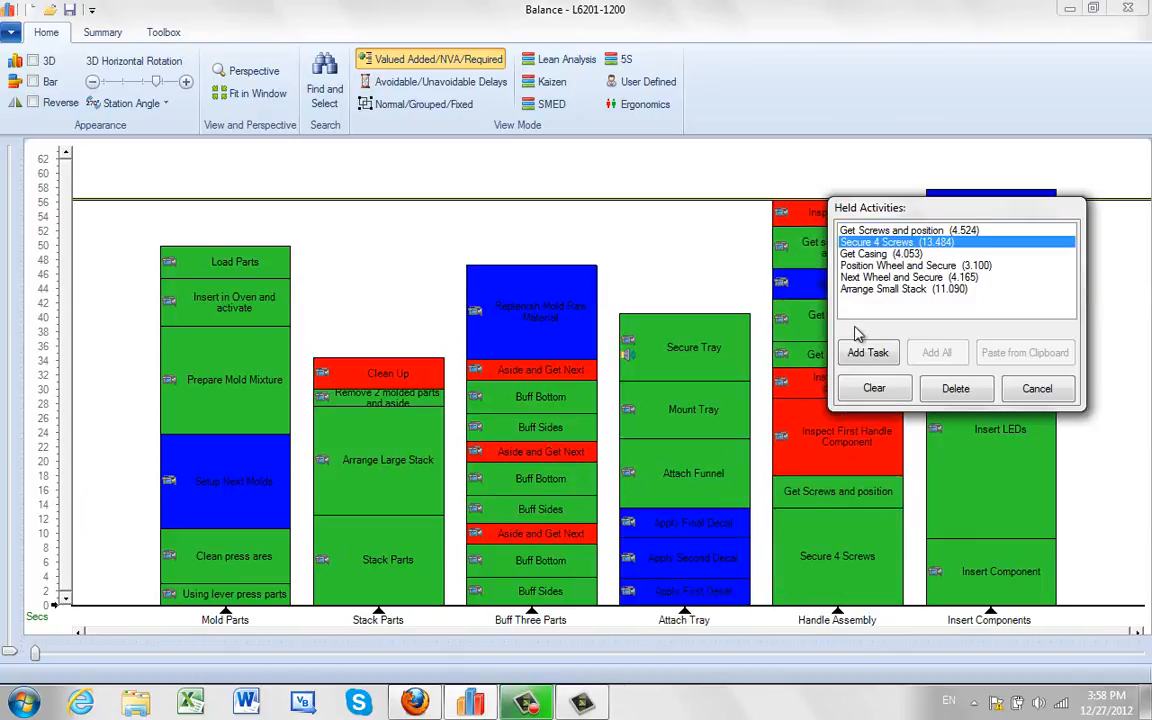
mouse_move(872, 320)
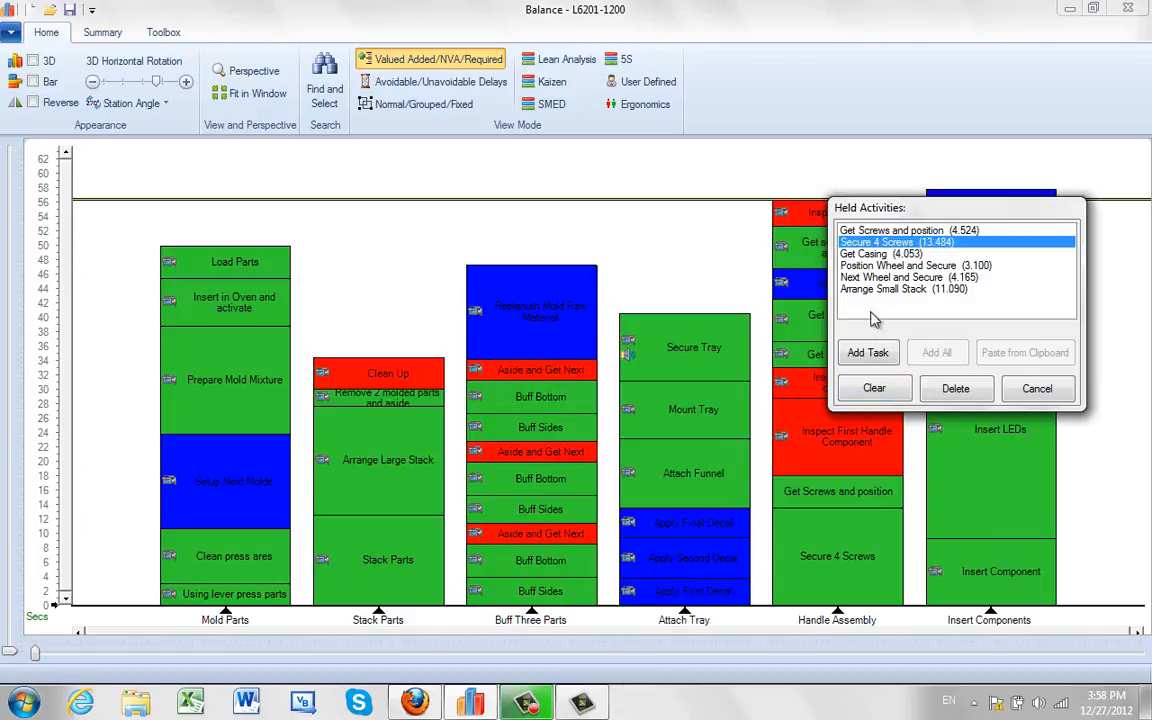